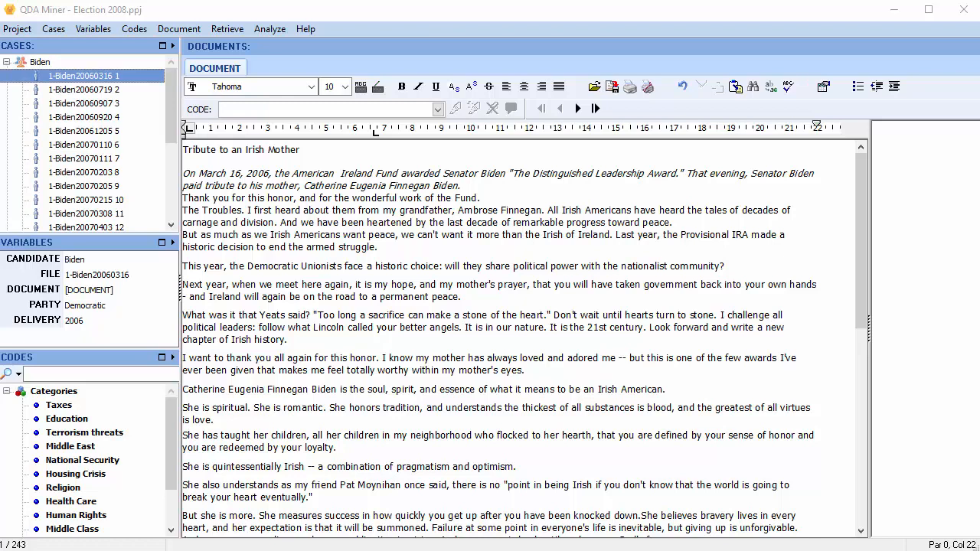
Show the Analyze menu listing the analysis features for the Election 2008 project
click(269, 28)
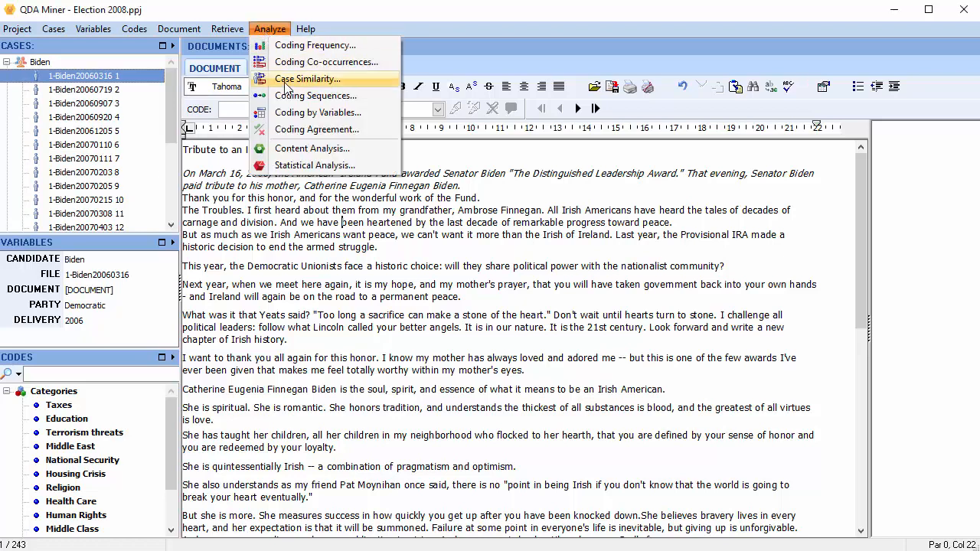
Launch a content analysis of document text related to the CANDIDATE and PARTY variables
click(312, 147)
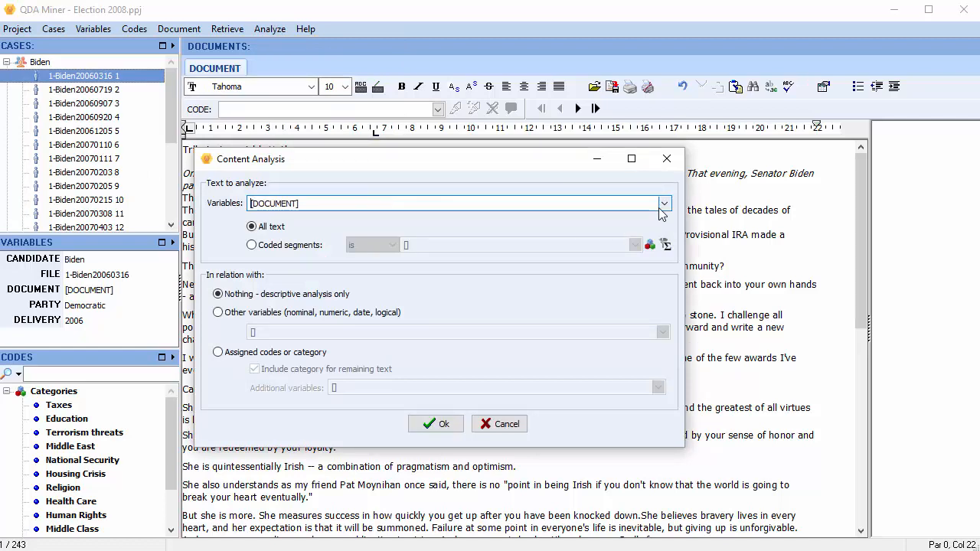
click(663, 202)
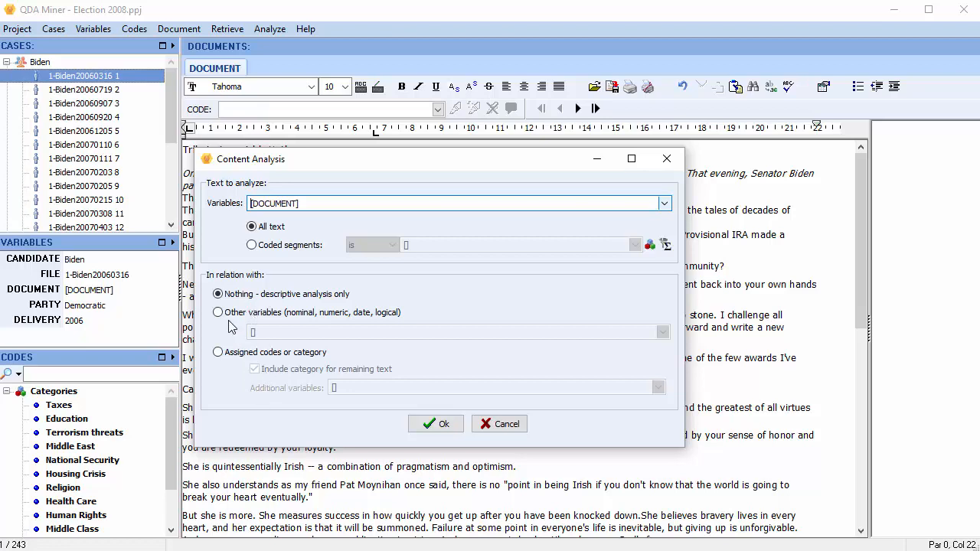
click(217, 312)
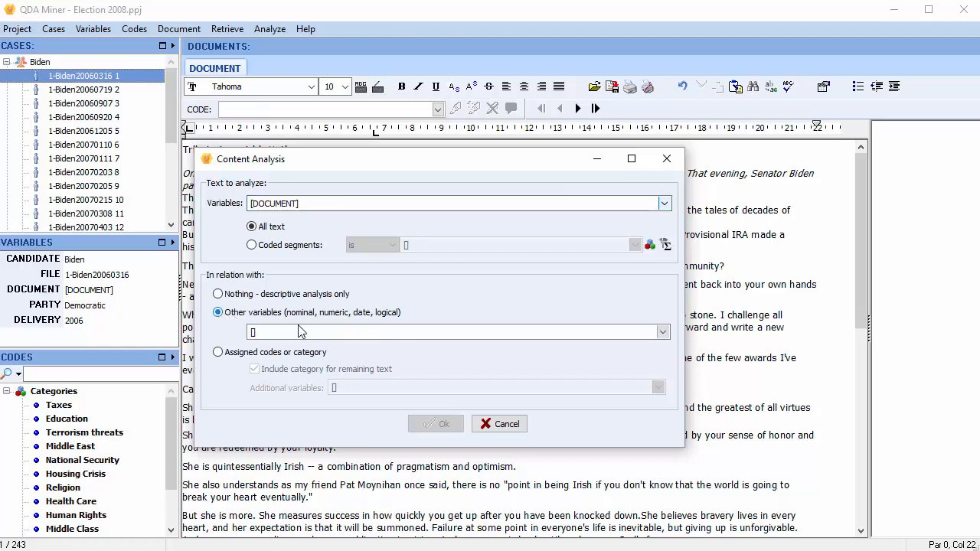
click(661, 331)
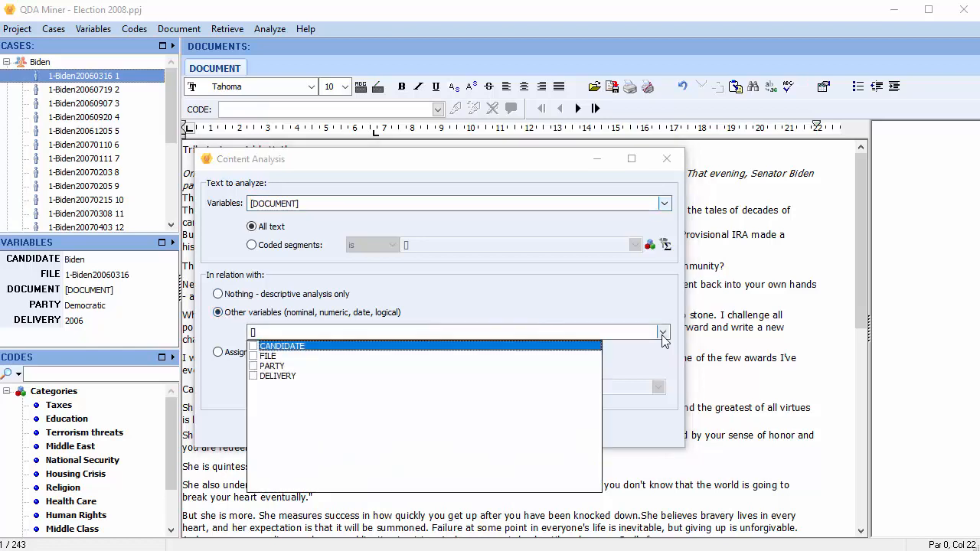
mouse_move(536, 396)
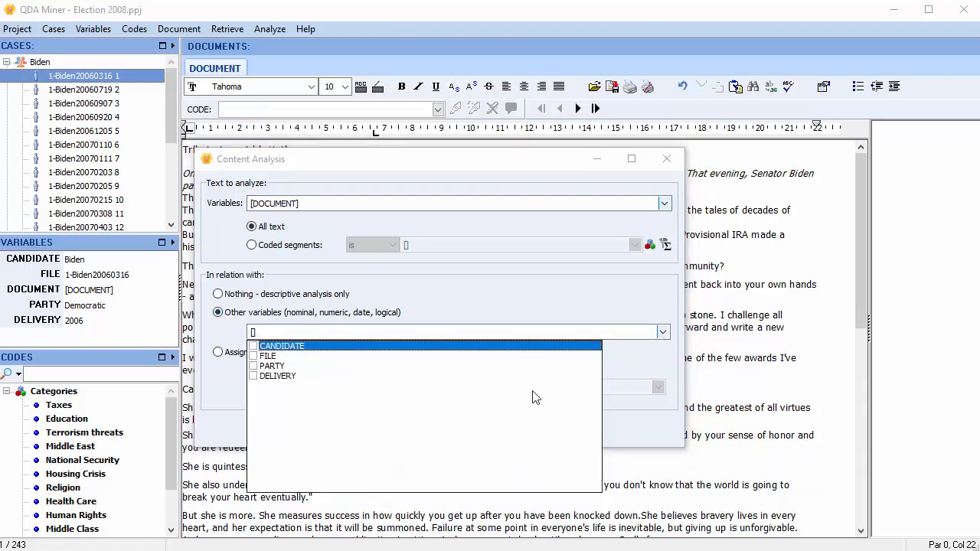
click(254, 366)
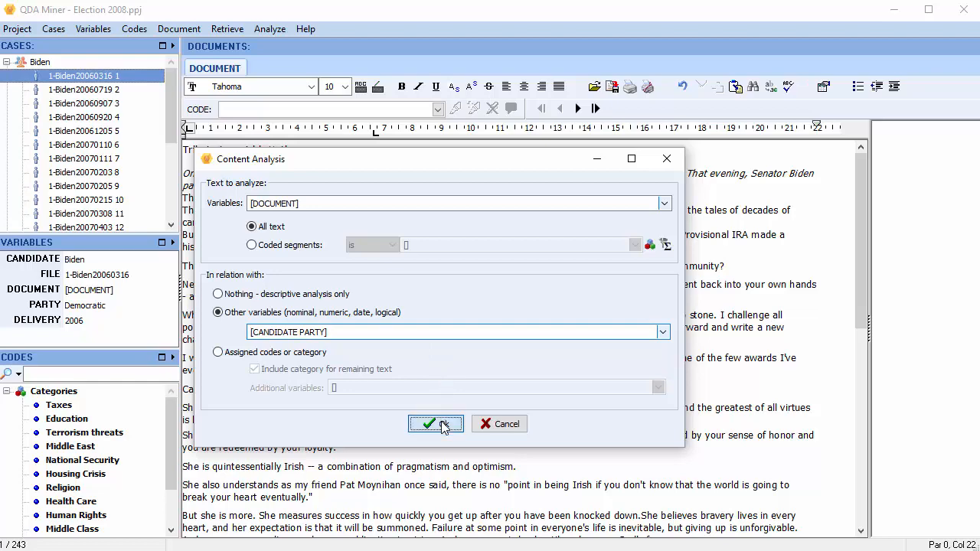
click(435, 422)
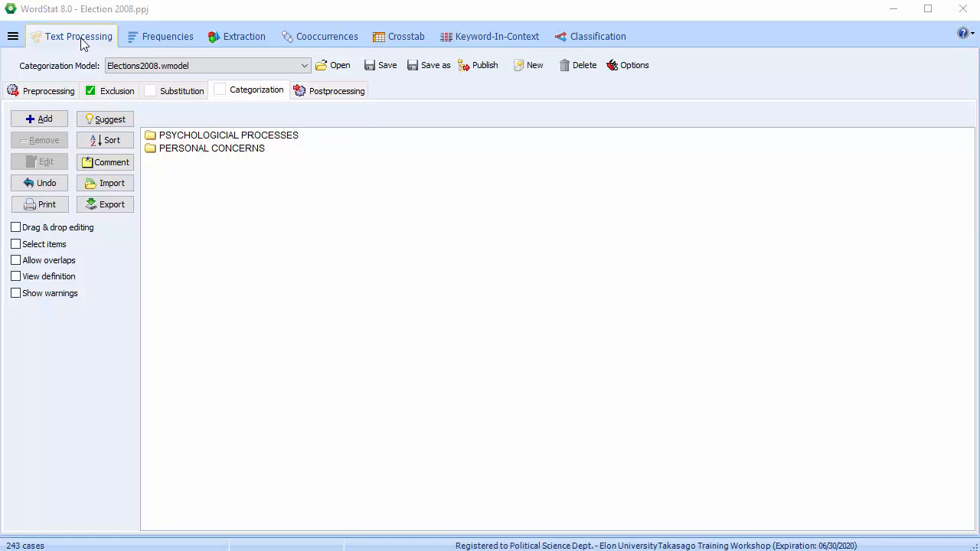
mouse_move(86, 79)
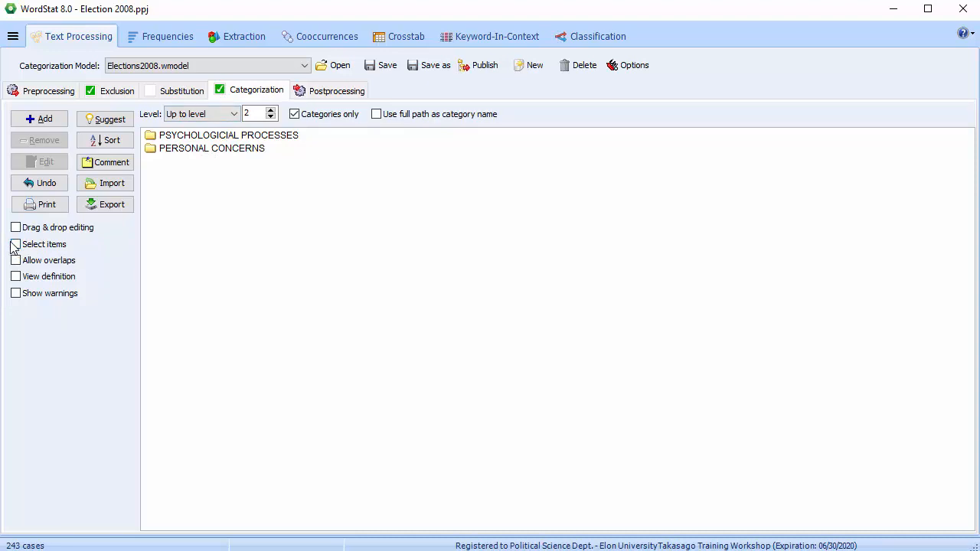
Restrict the categorization model to the PERSONAL CONCERNS categories and view their frequencies
click(15, 244)
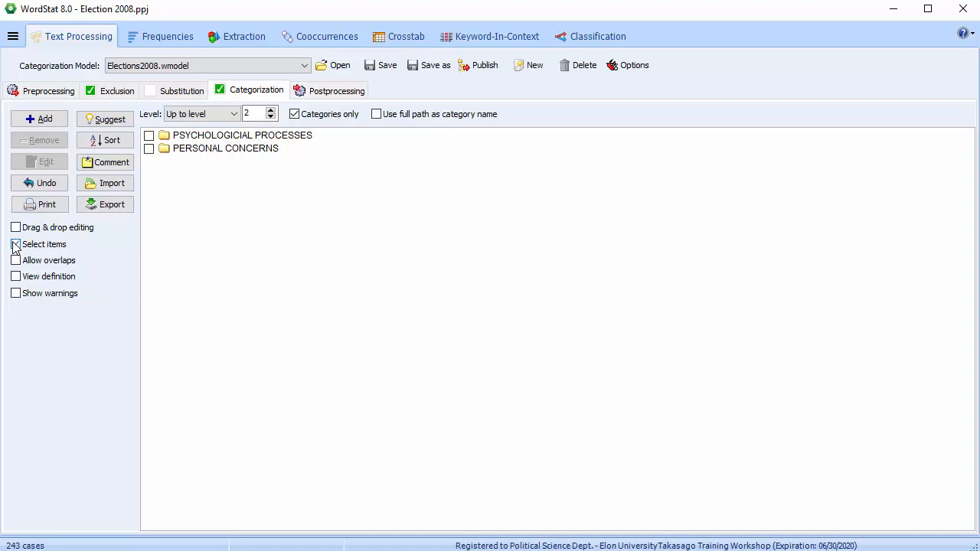
click(16, 243)
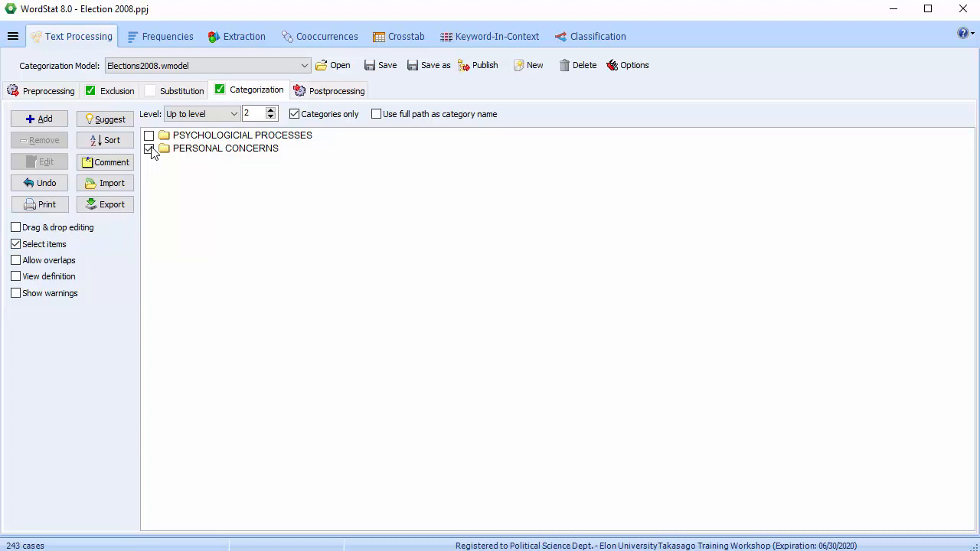
click(167, 37)
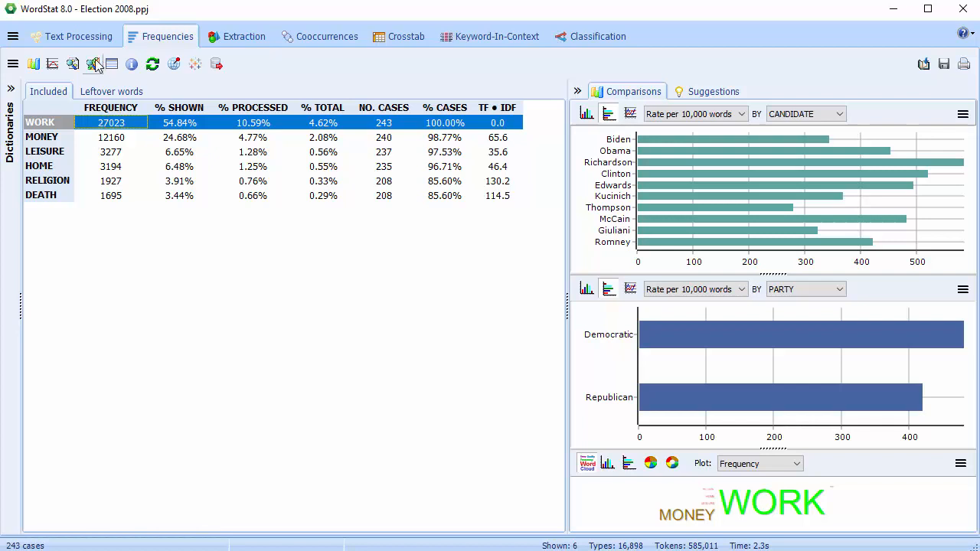
Set up autocoding with the content categories using paragraphs as the text unit
click(92, 64)
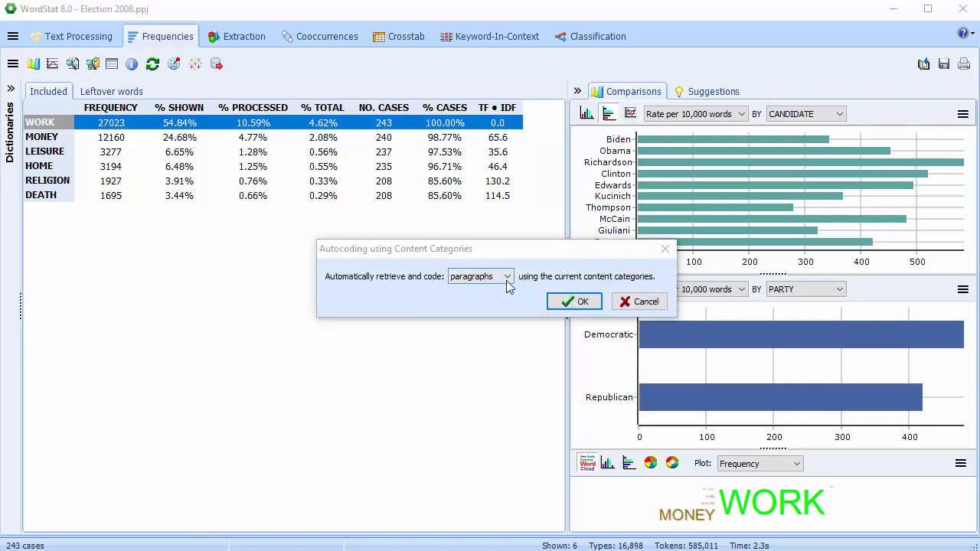
click(505, 276)
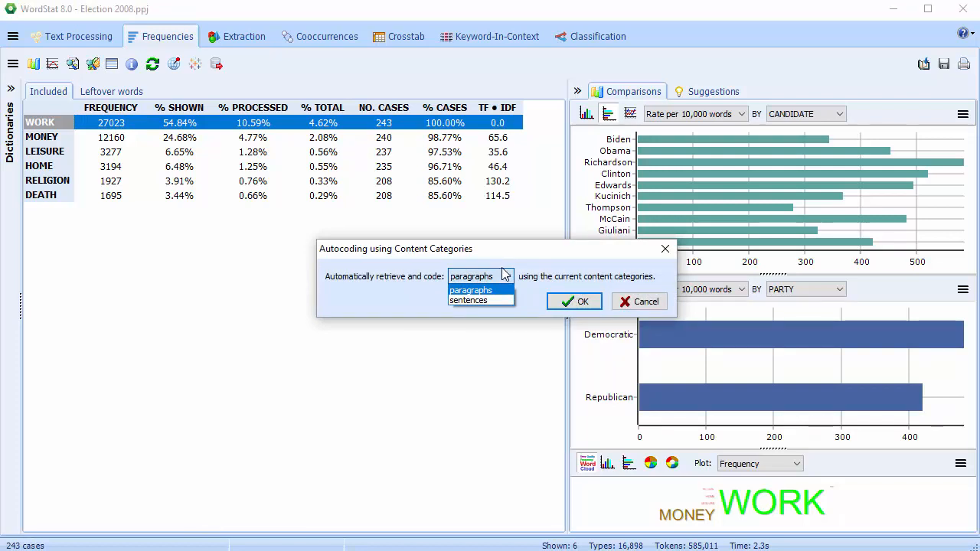
mouse_move(493, 297)
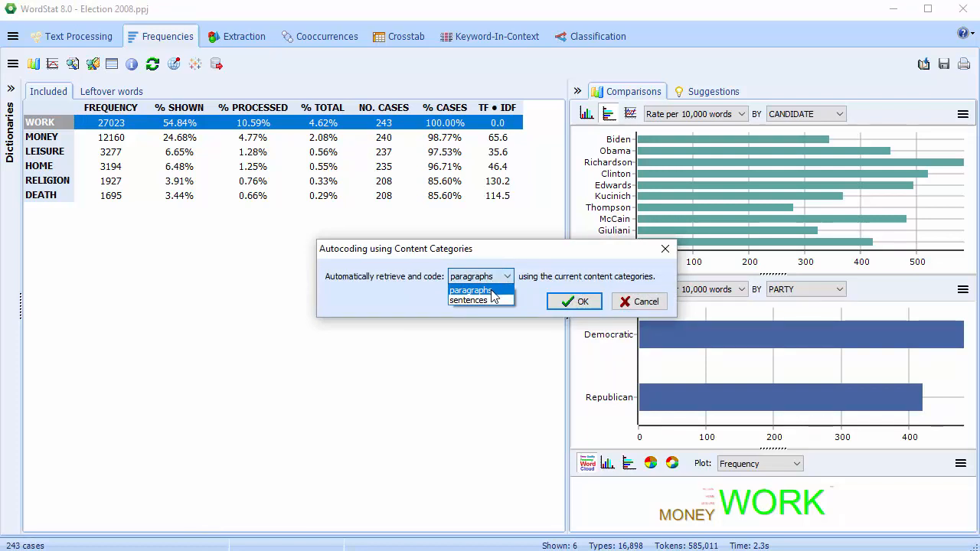
click(472, 290)
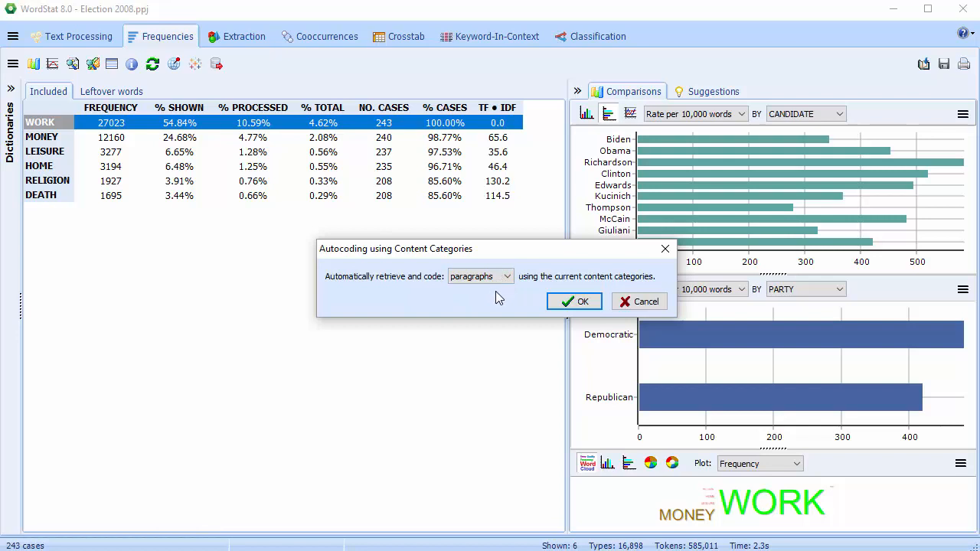
click(574, 300)
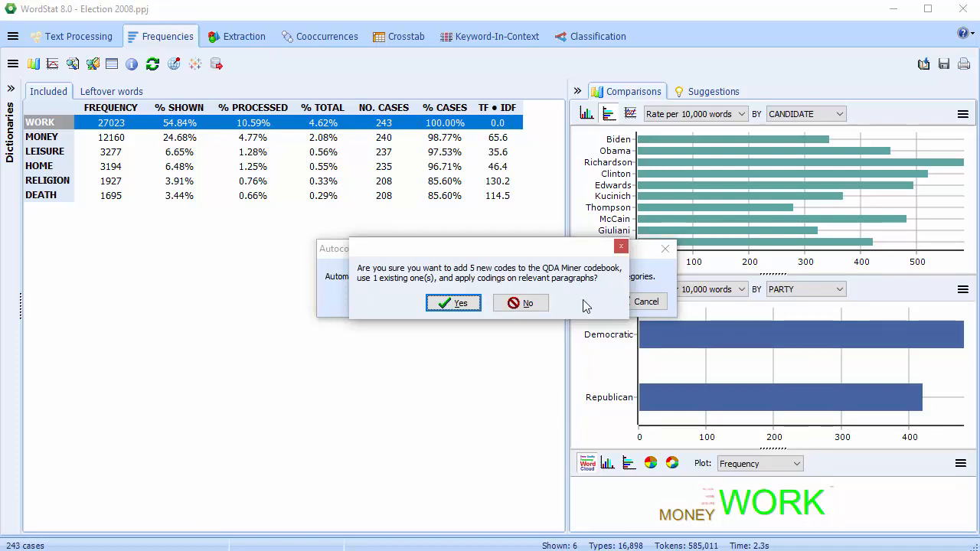
Approve adding the new codes to QDA Miner and acknowledge the 18,892 codings on 8,875 paragraphs
click(453, 303)
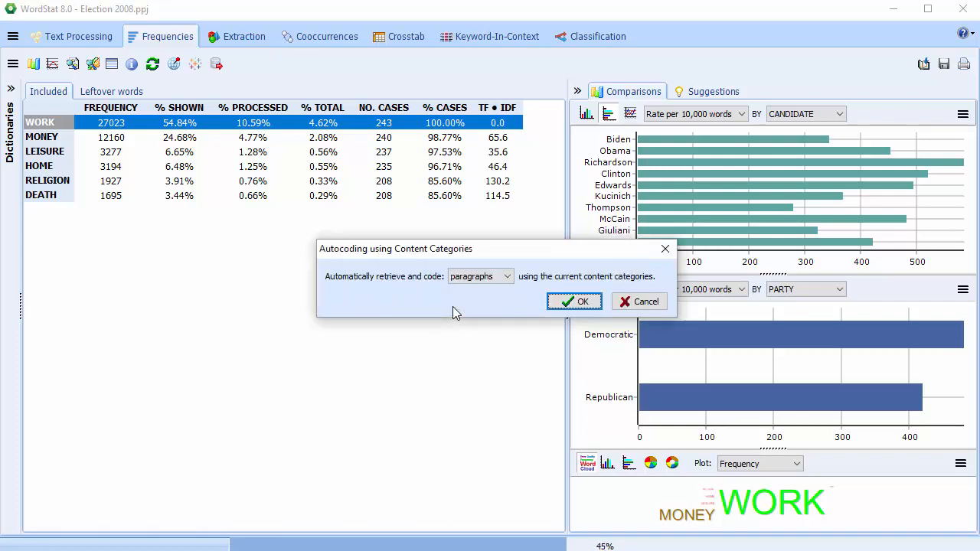
click(574, 300)
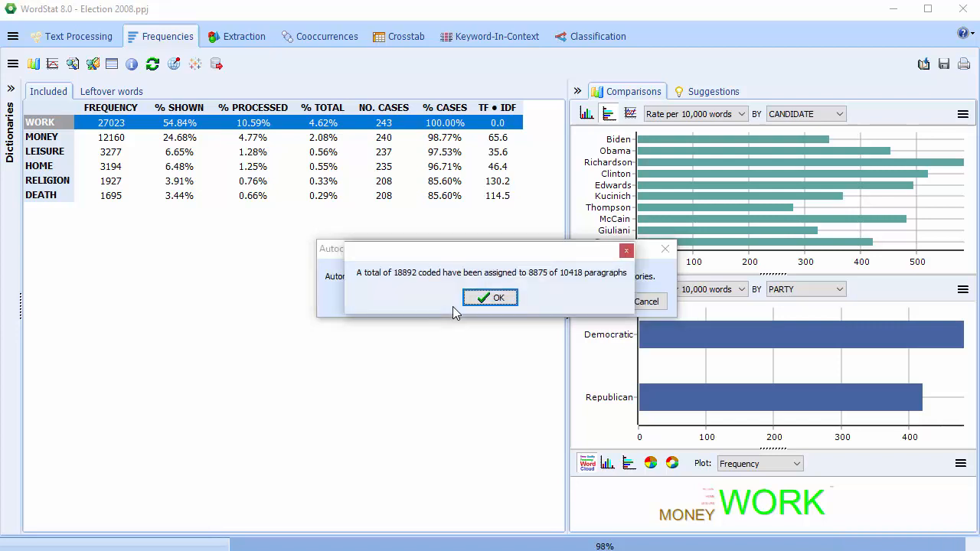
click(490, 297)
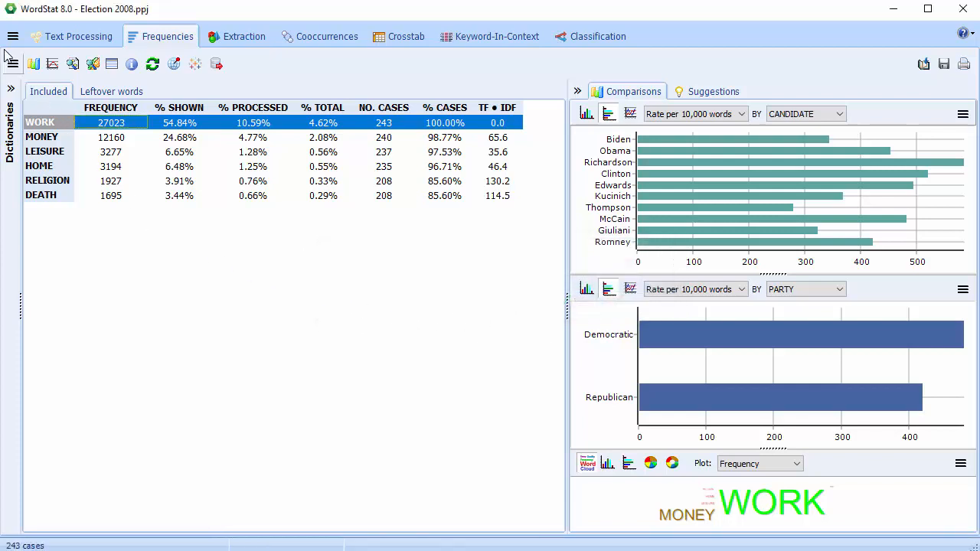
Leave WordStat, saving changes to the Elections2008 categorization model
click(12, 36)
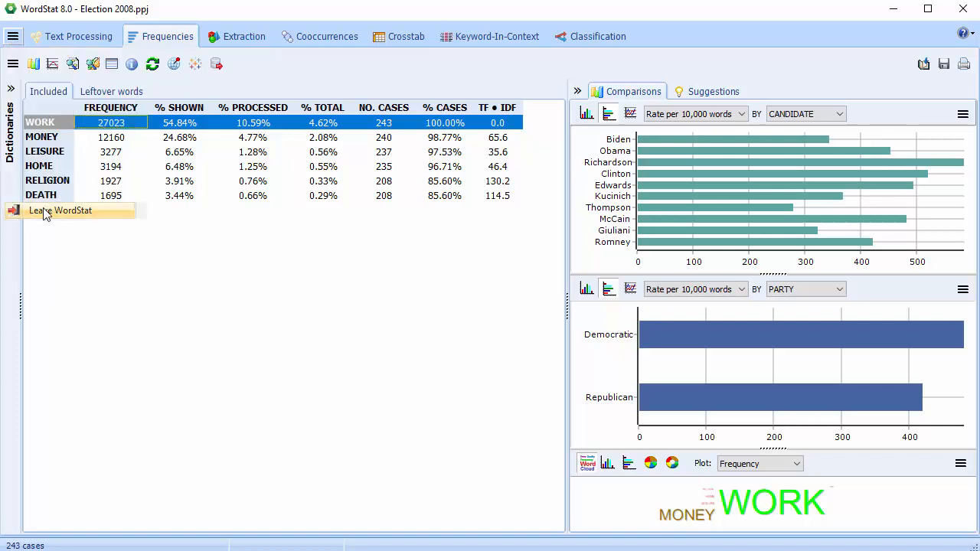
click(60, 211)
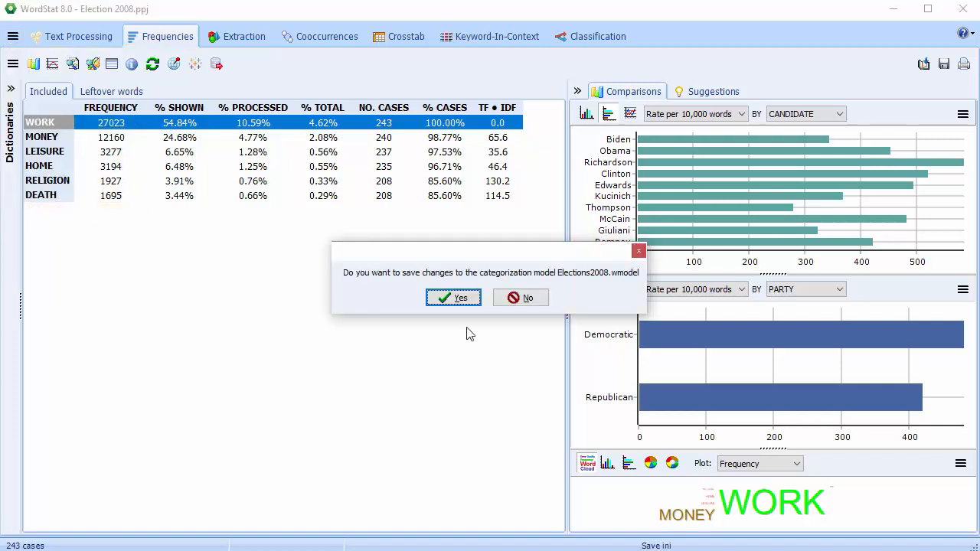
click(454, 297)
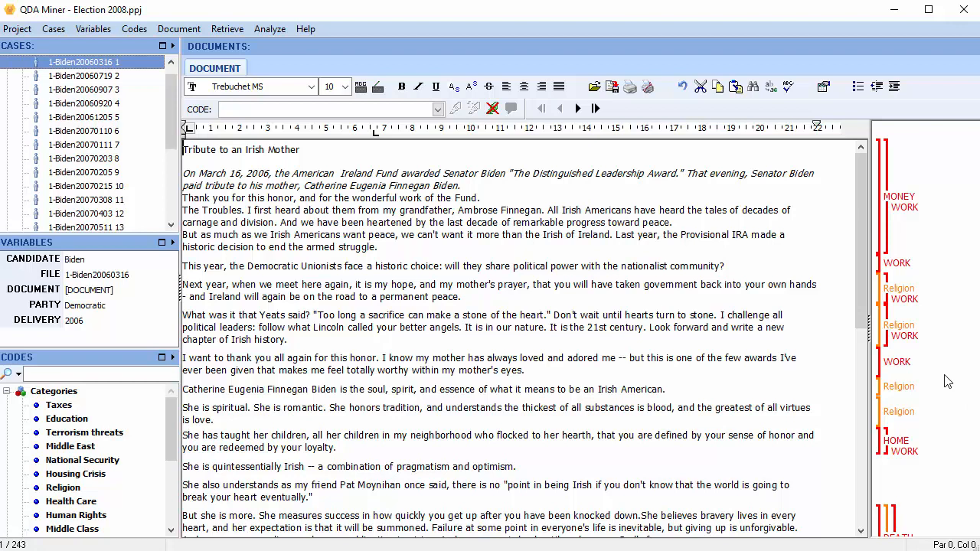
Scroll the codebook to the Elections2008.wmodel PERSONAL CONCERNS codes WORK, MONEY, LEISURE, HOME, DEATH
click(172, 530)
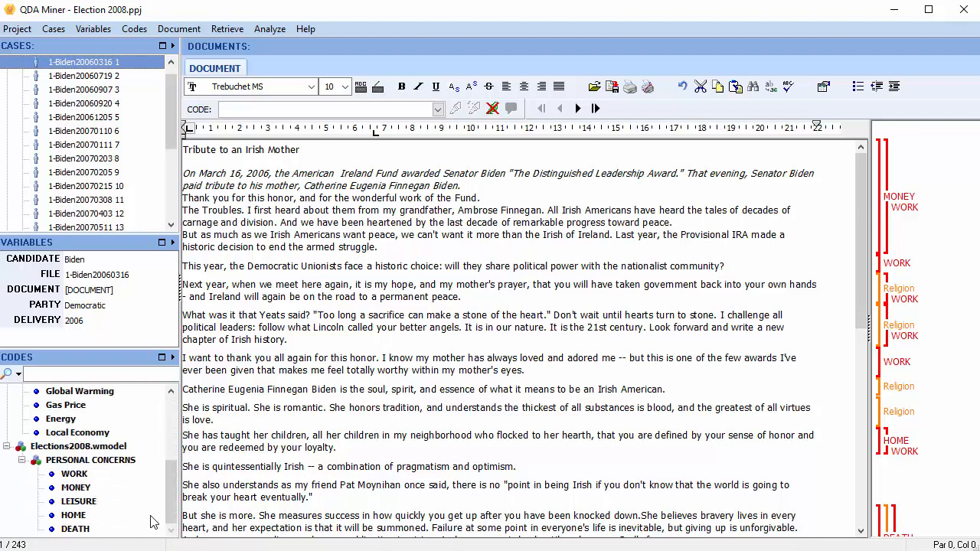
mouse_move(126, 493)
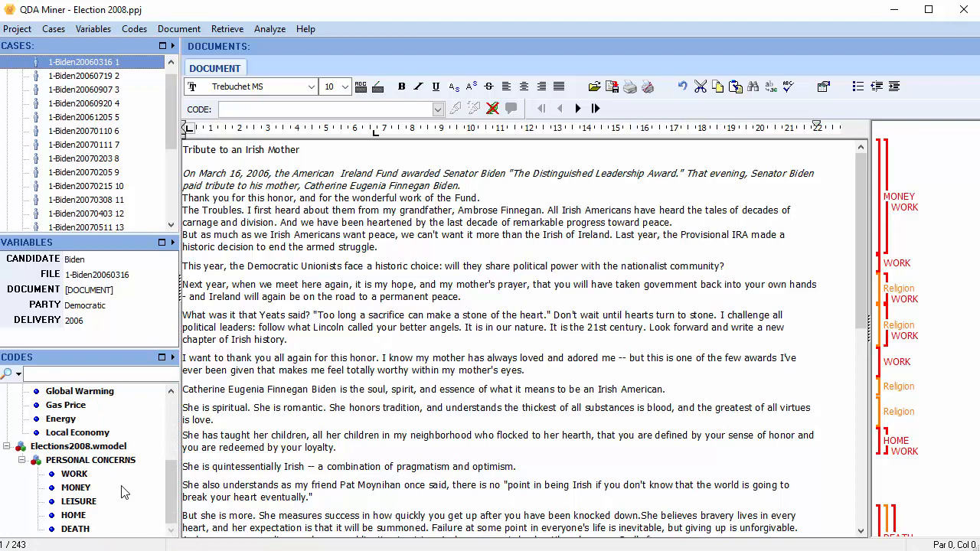